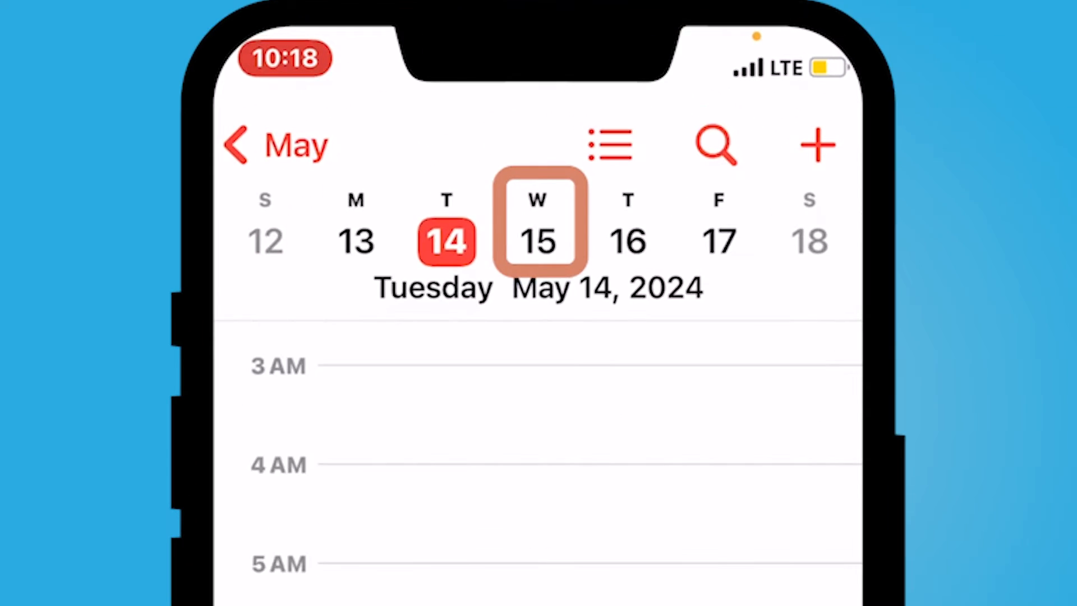
Step: Create a new May 15 event and title it 'Manager Check In'
left_click(814, 145)
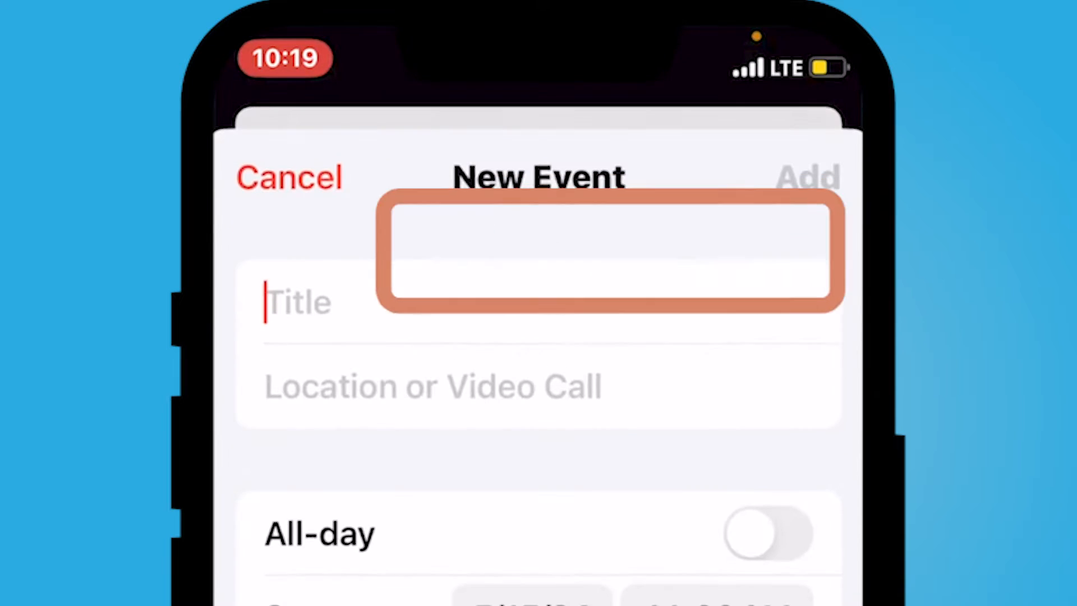
type("Manager Check In")
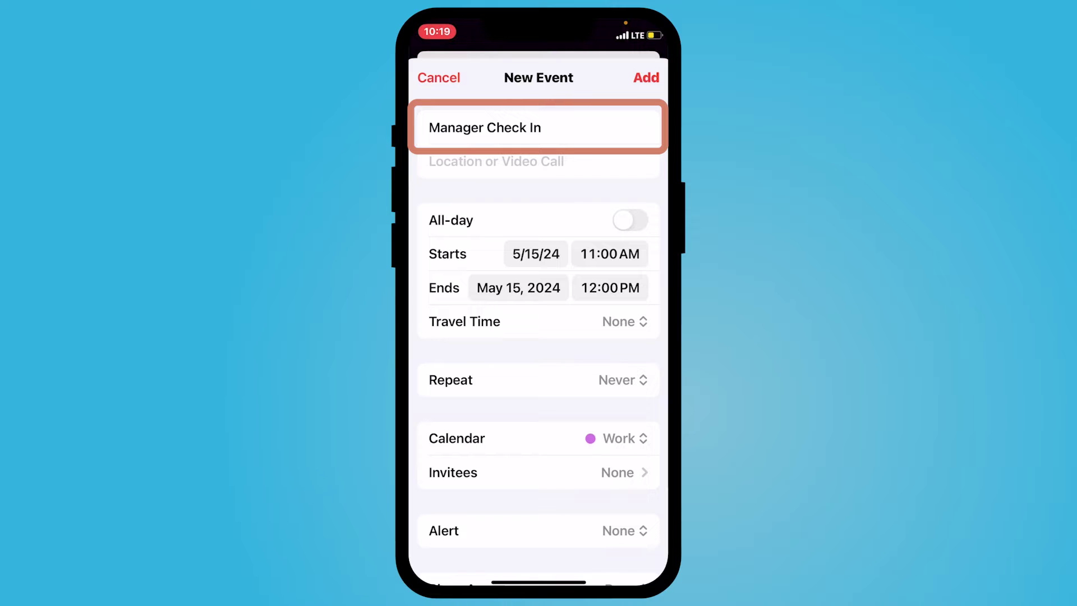
Step: Attach the MIE certificate PDF to the event from Recents
scroll("down", 3)
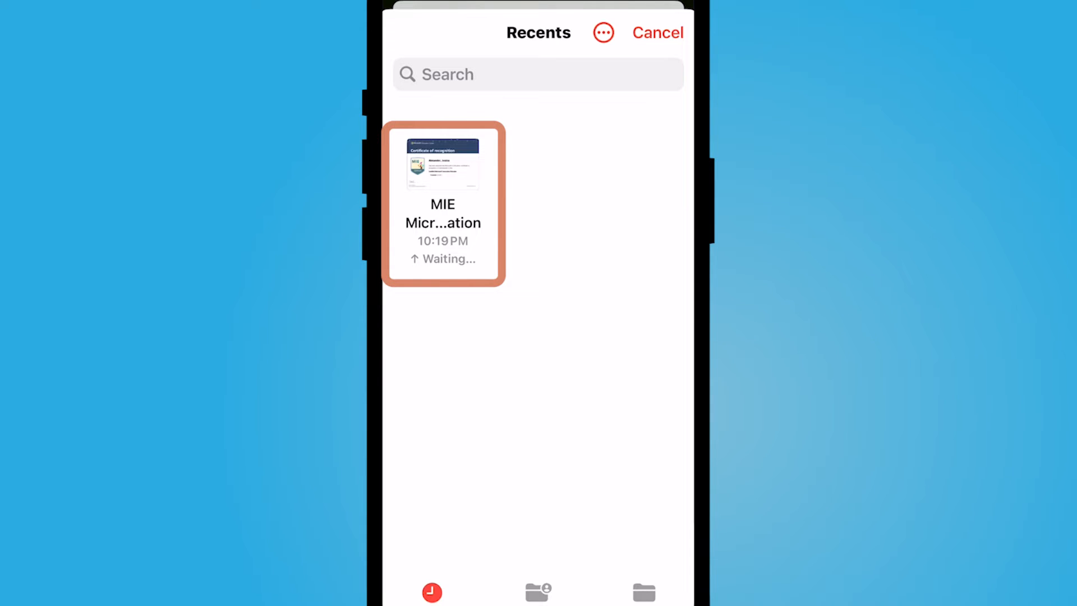
left_click(641, 590)
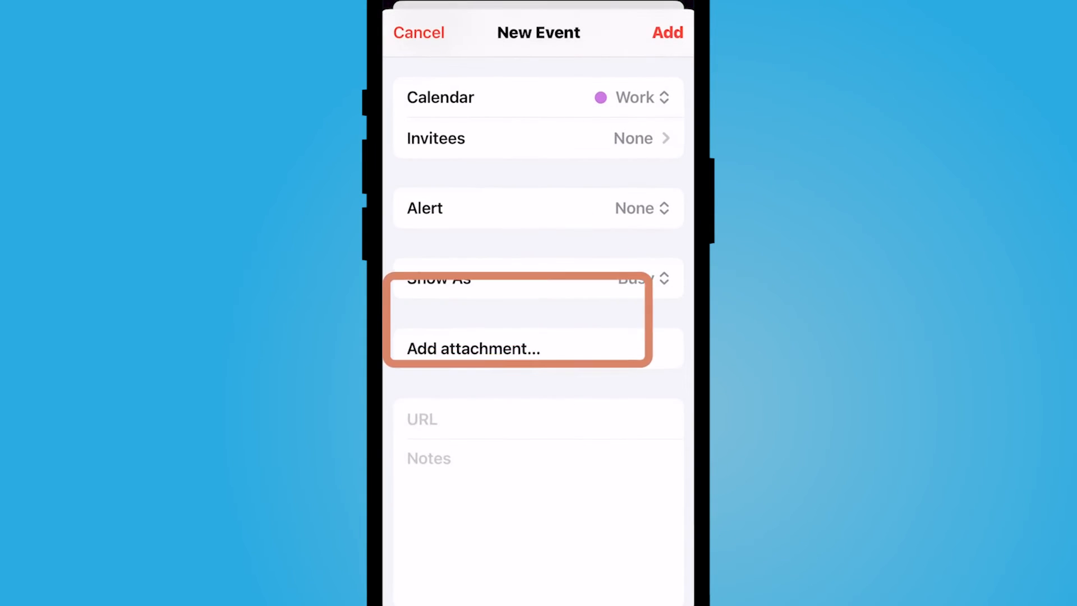
Step: Save the event with MIE Microsoft Certification.pdf attached, then reopen it in edit mode at the attachment
left_click(473, 349)
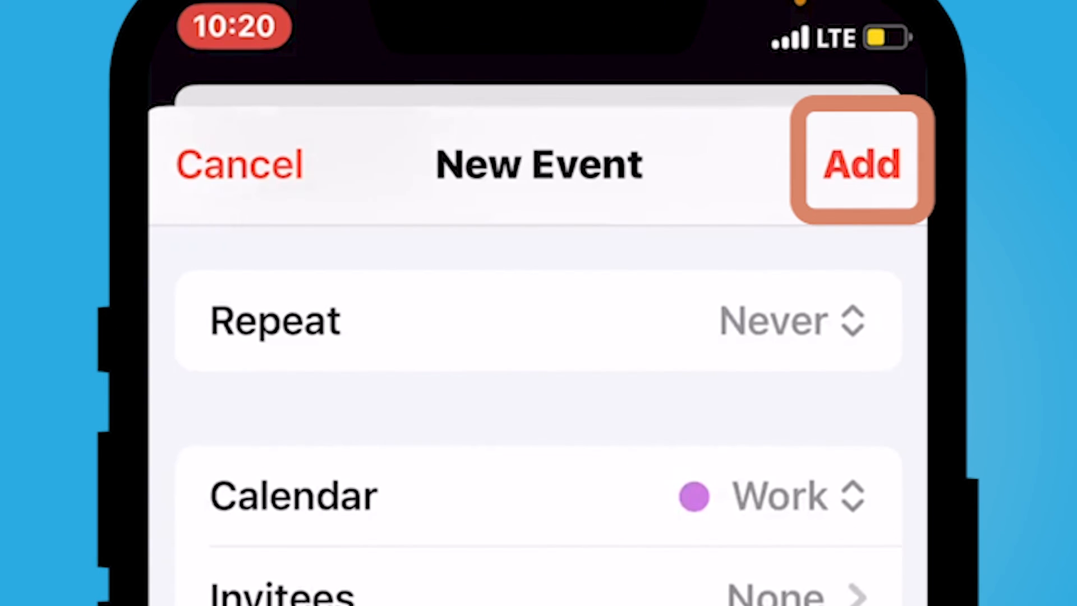
left_click(860, 162)
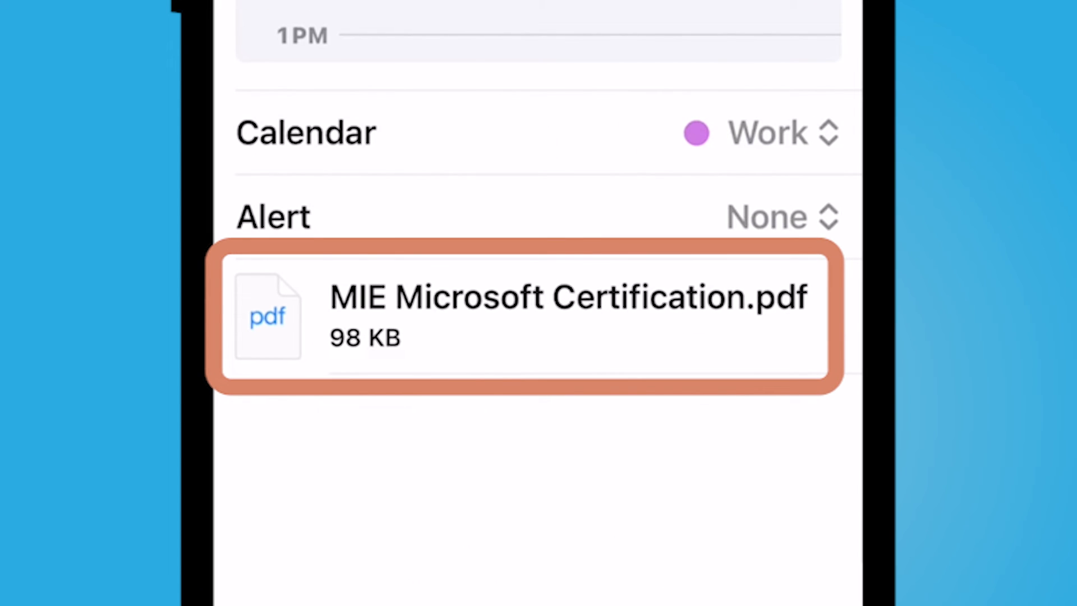
left_click(780, 217)
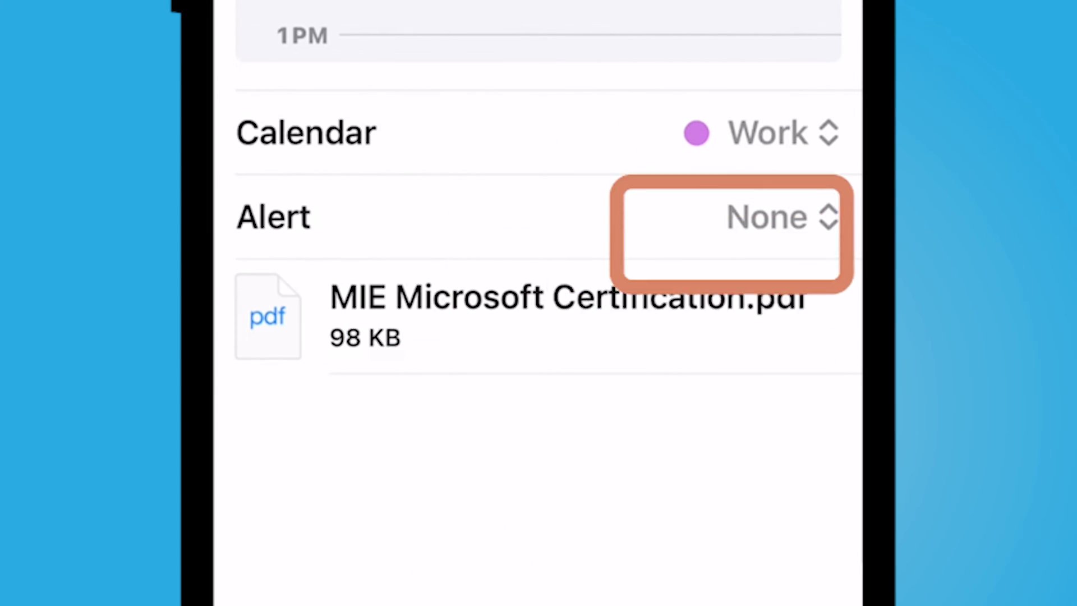
scroll("down", 3)
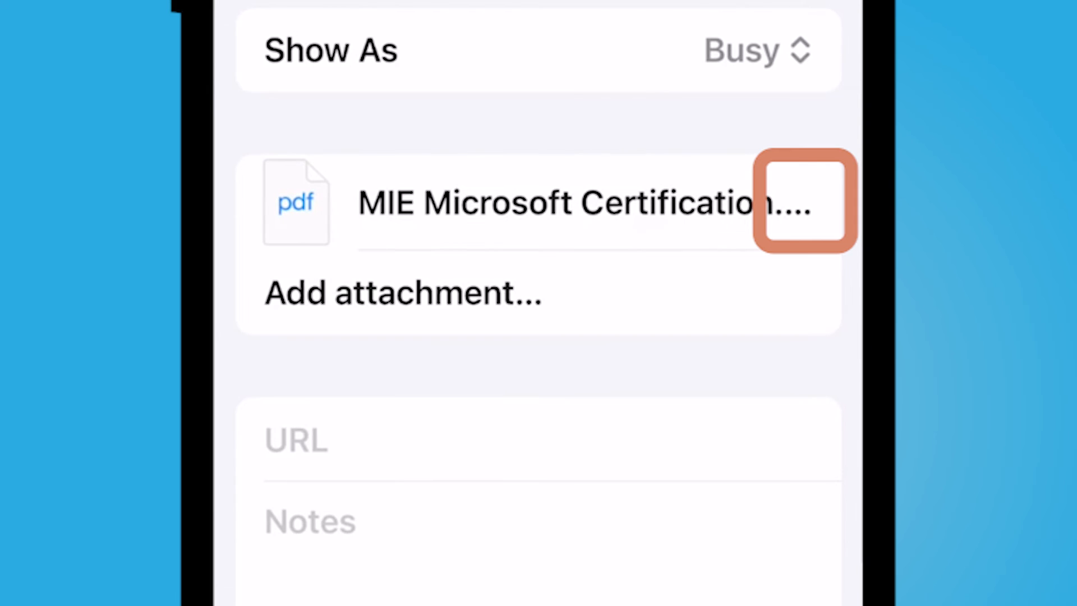